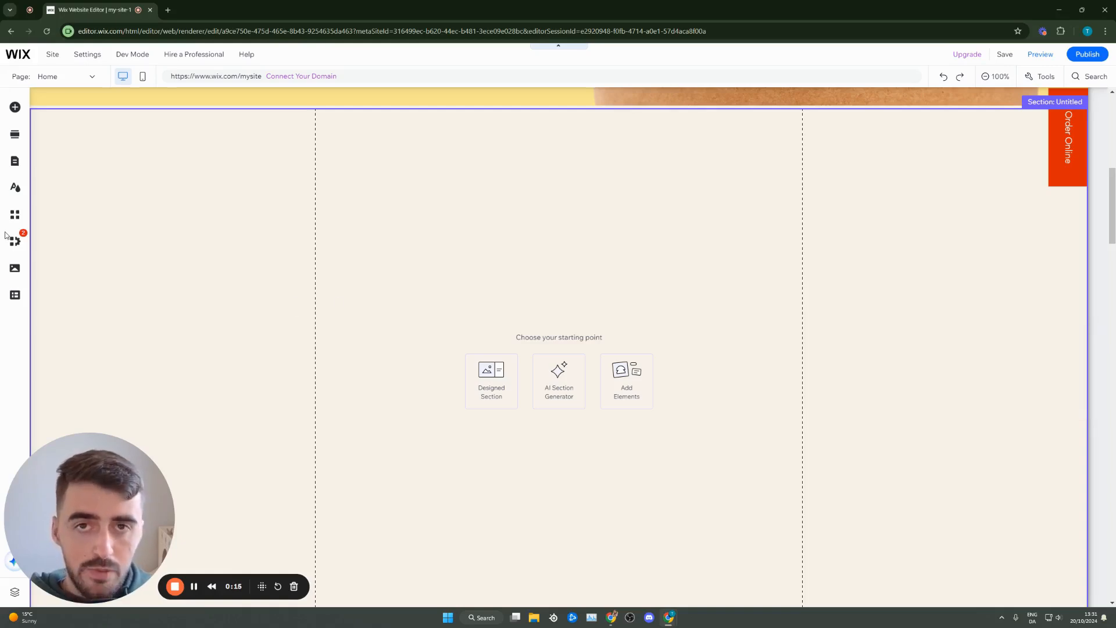
pyautogui.moveTo(14, 107)
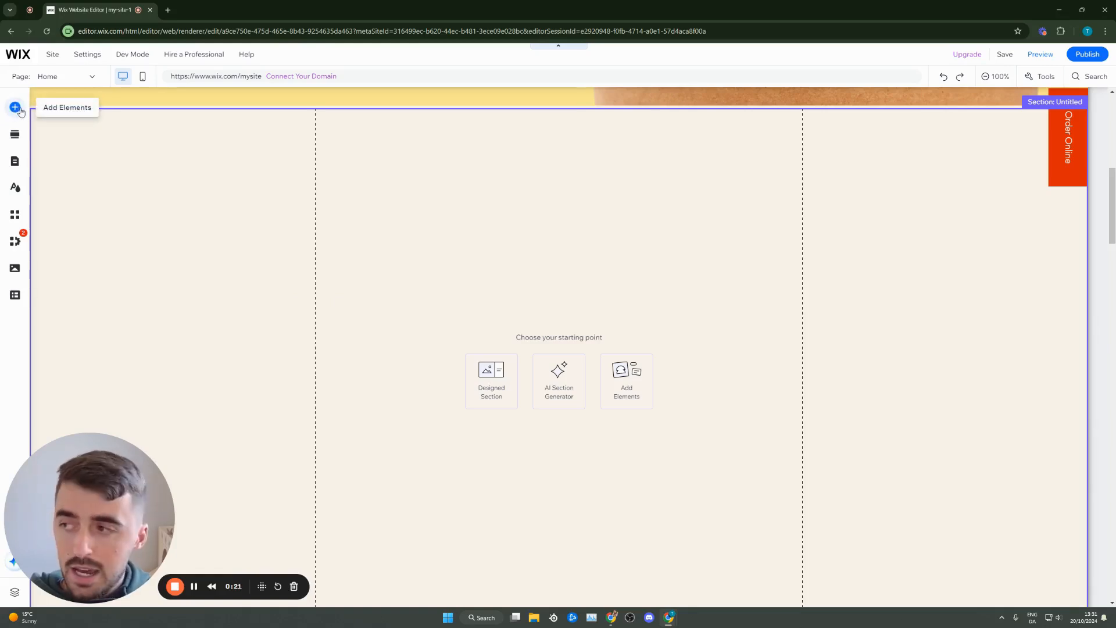
# Browse Add Elements > Interactive > Hover Boxes and pick the stacked-books hover box design.
pyautogui.click(14, 107)
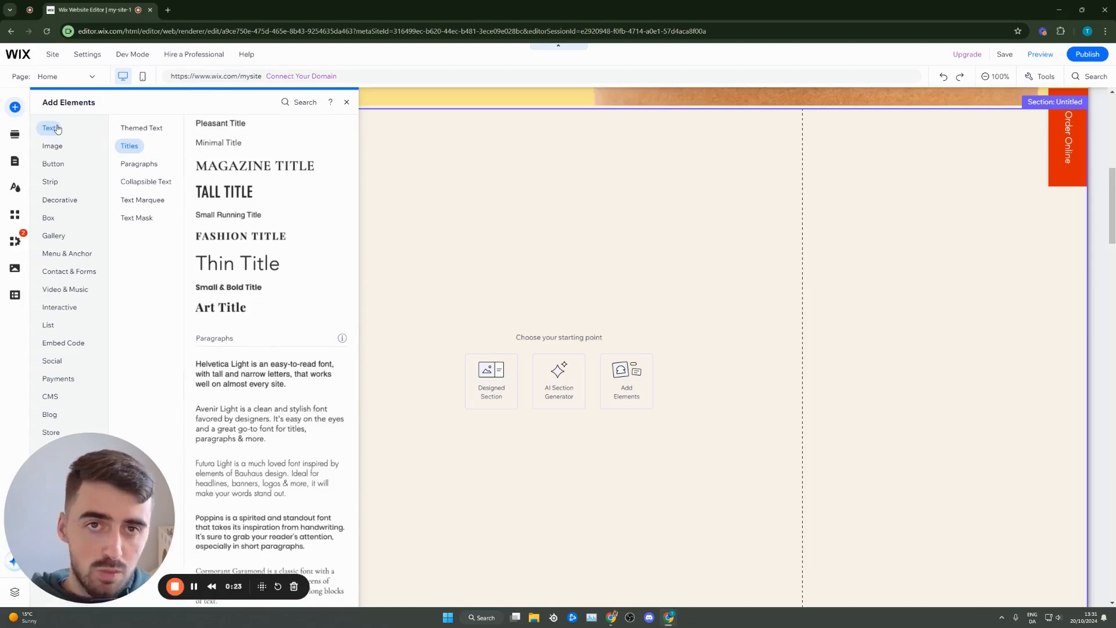
pyautogui.moveTo(69, 271)
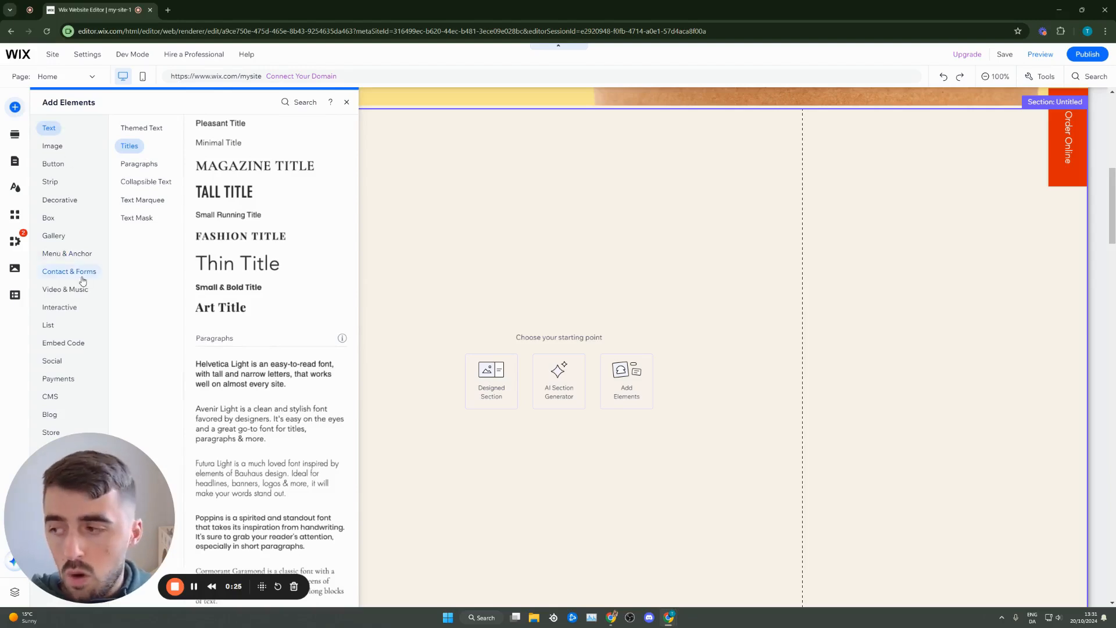
pyautogui.click(60, 307)
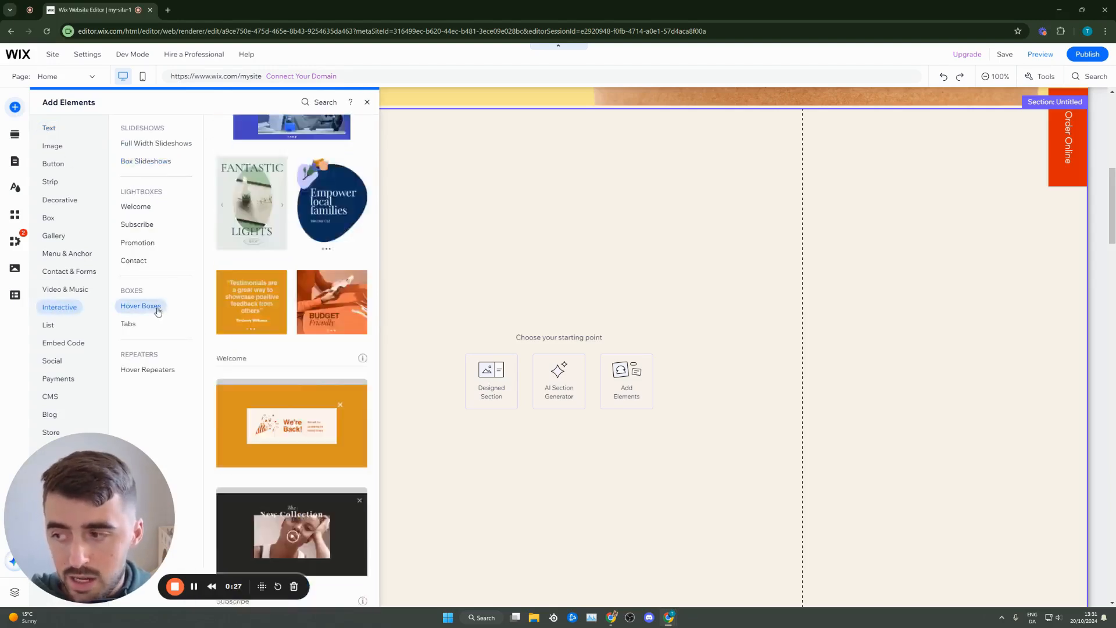
pyautogui.click(141, 306)
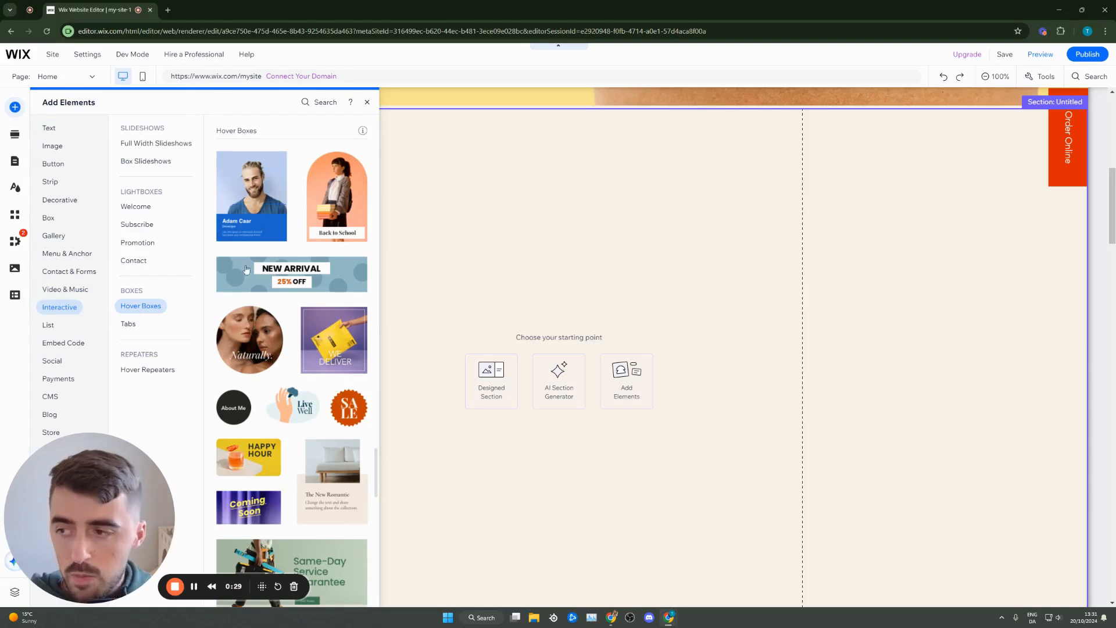
pyautogui.scroll(-3)
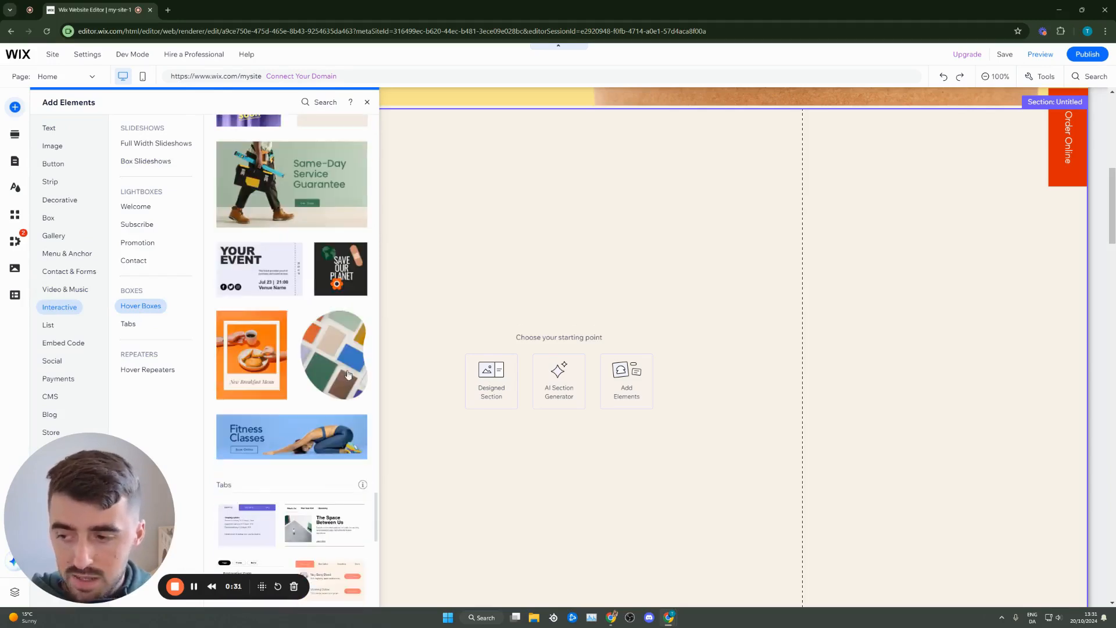
pyautogui.click(366, 103)
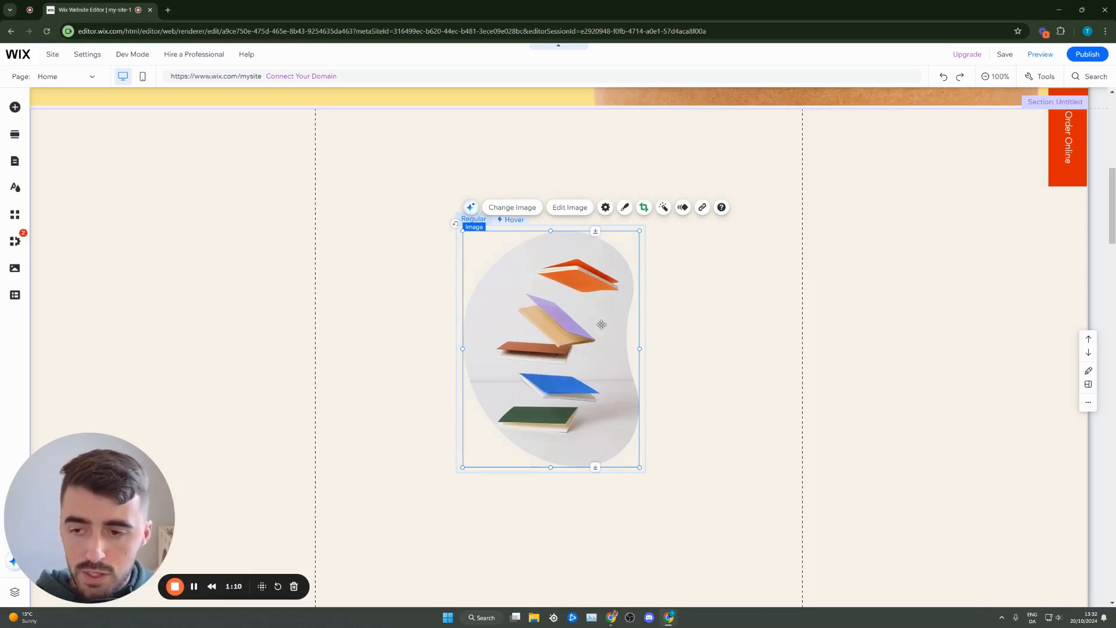
# Select the stacked-books image inside the hover box so it can be deleted.
pyautogui.click(512, 218)
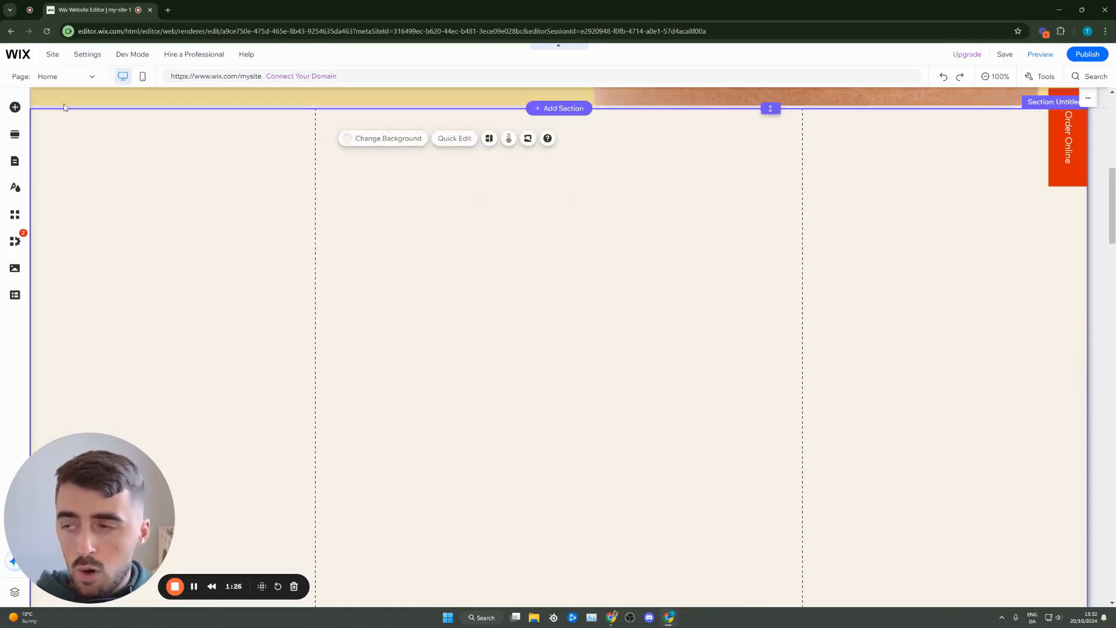
# Attach an Art Title text element inside the empty hover box.
pyautogui.click(533, 238)
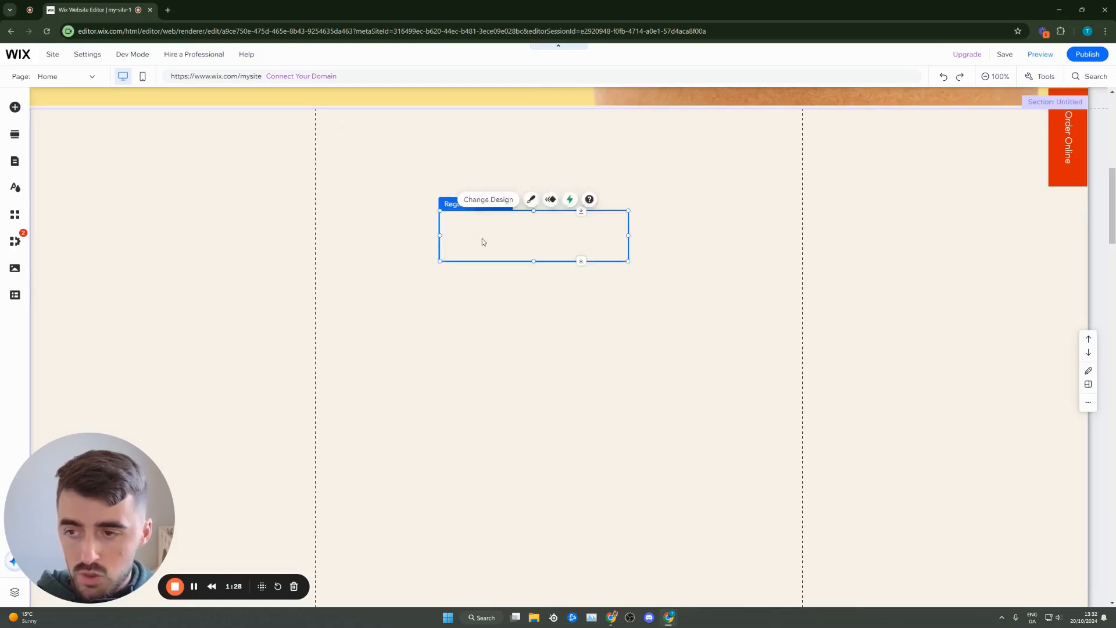
pyautogui.moveTo(14, 107)
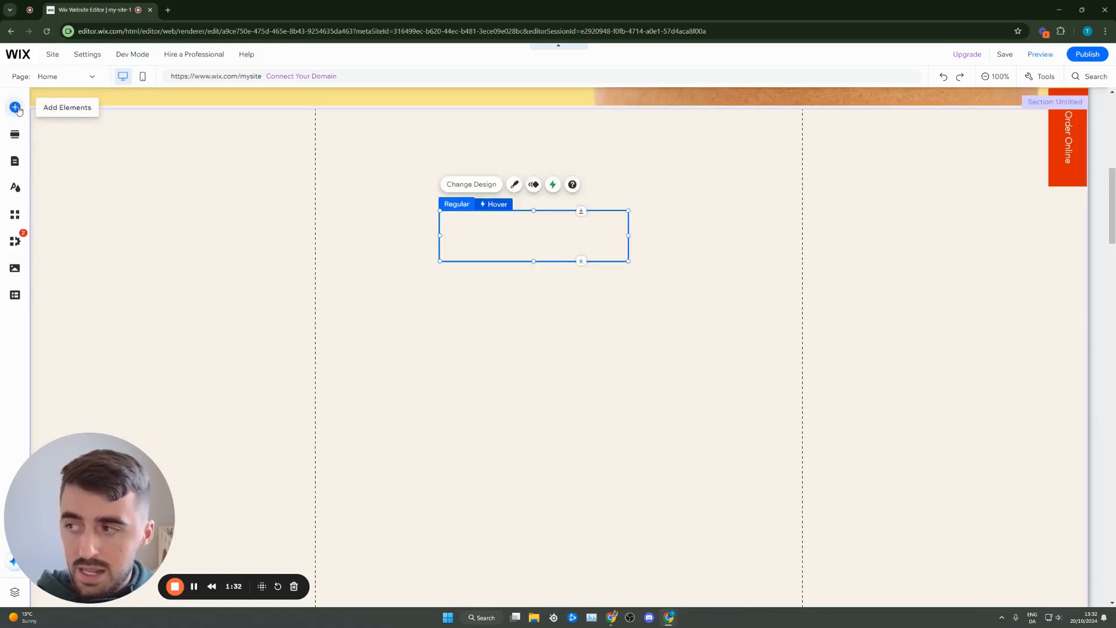
pyautogui.click(14, 107)
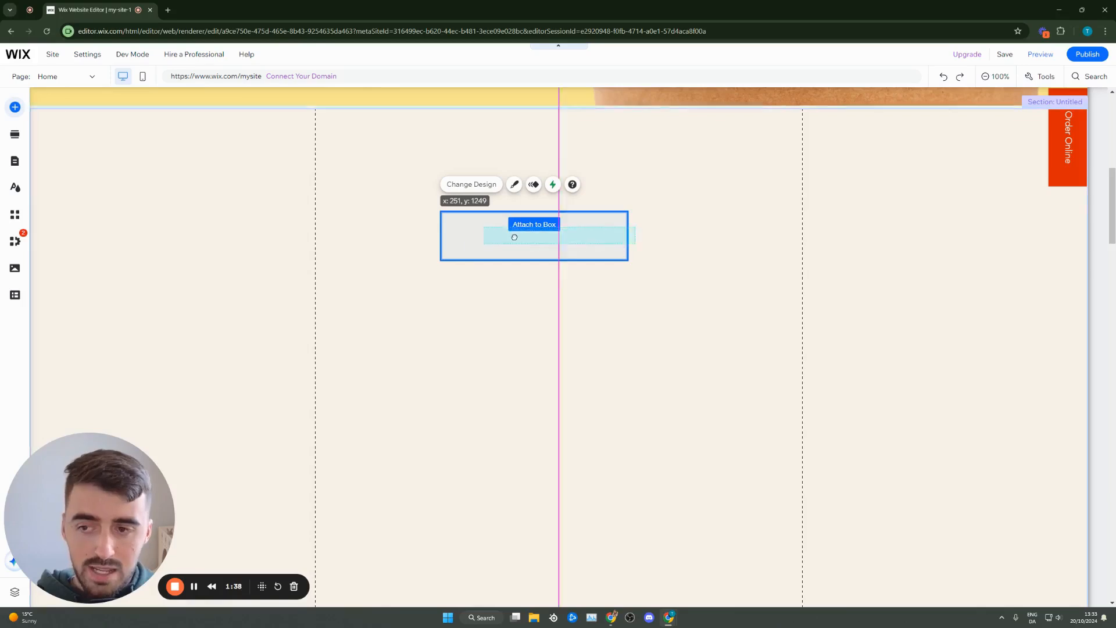
pyautogui.click(514, 237)
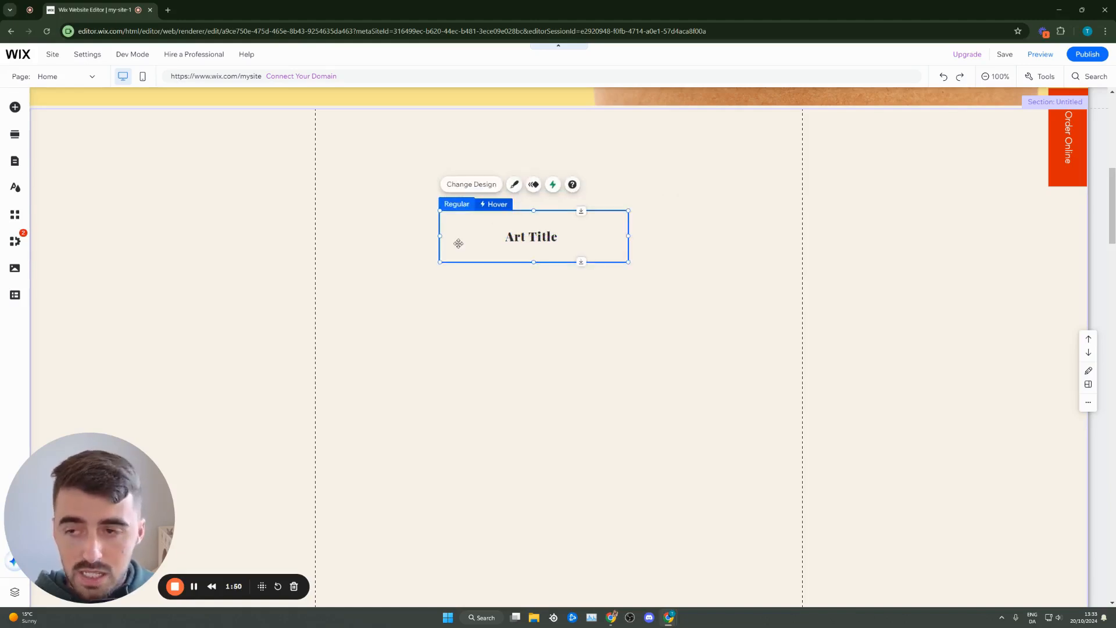
pyautogui.moveTo(443, 258)
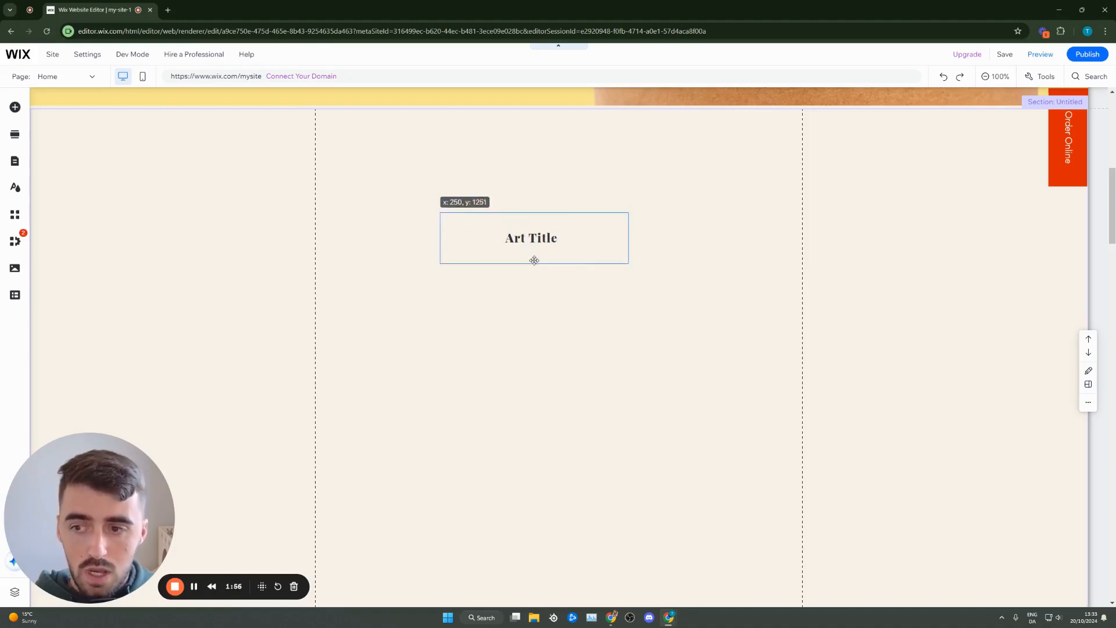
# Fit the box around Art Title, hide the title in Hover mode, and return to Regular.
pyautogui.click(534, 237)
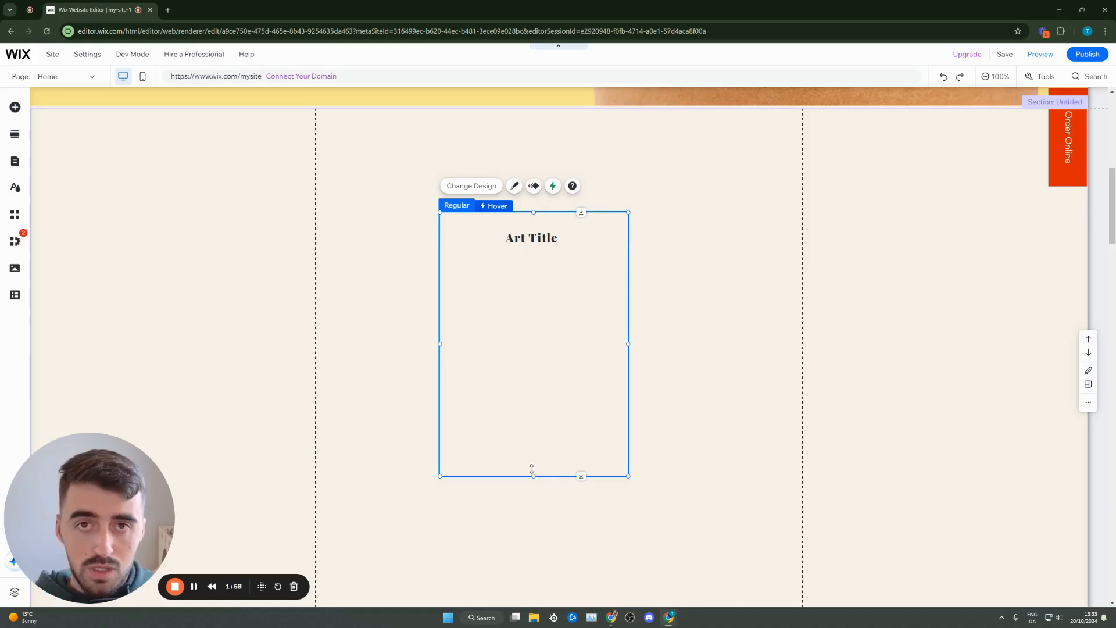
pyautogui.moveTo(513, 462)
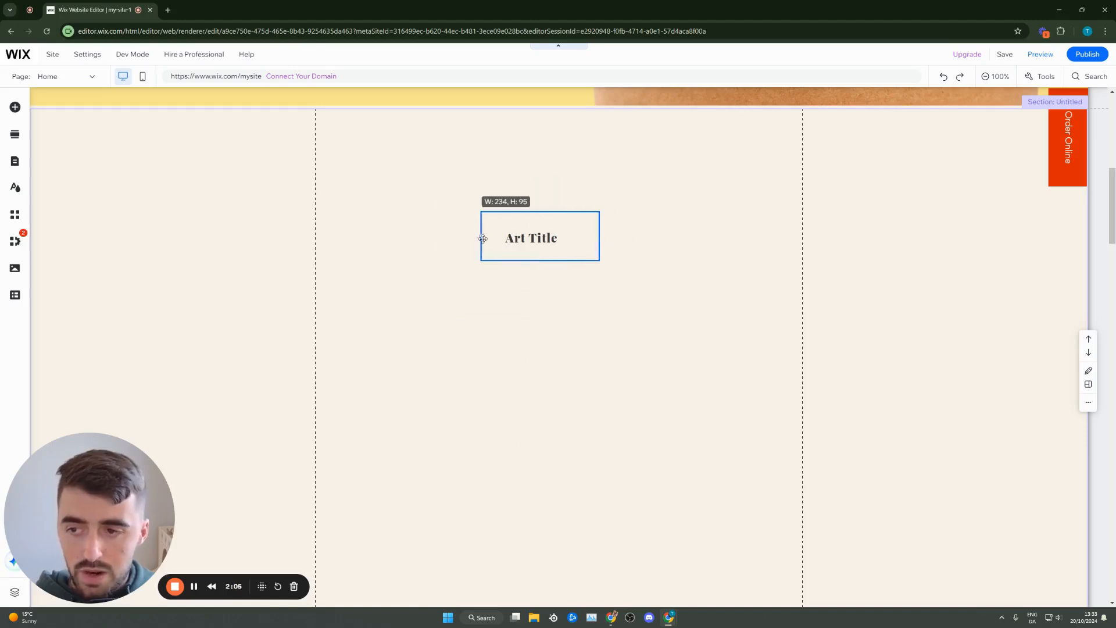
pyautogui.click(542, 205)
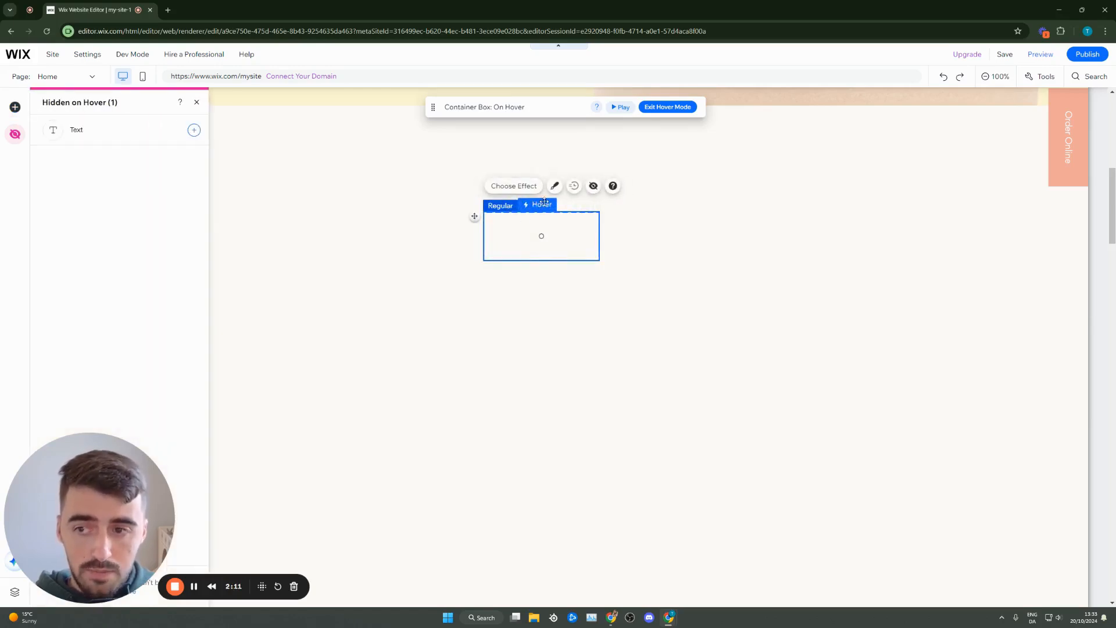
pyautogui.click(667, 106)
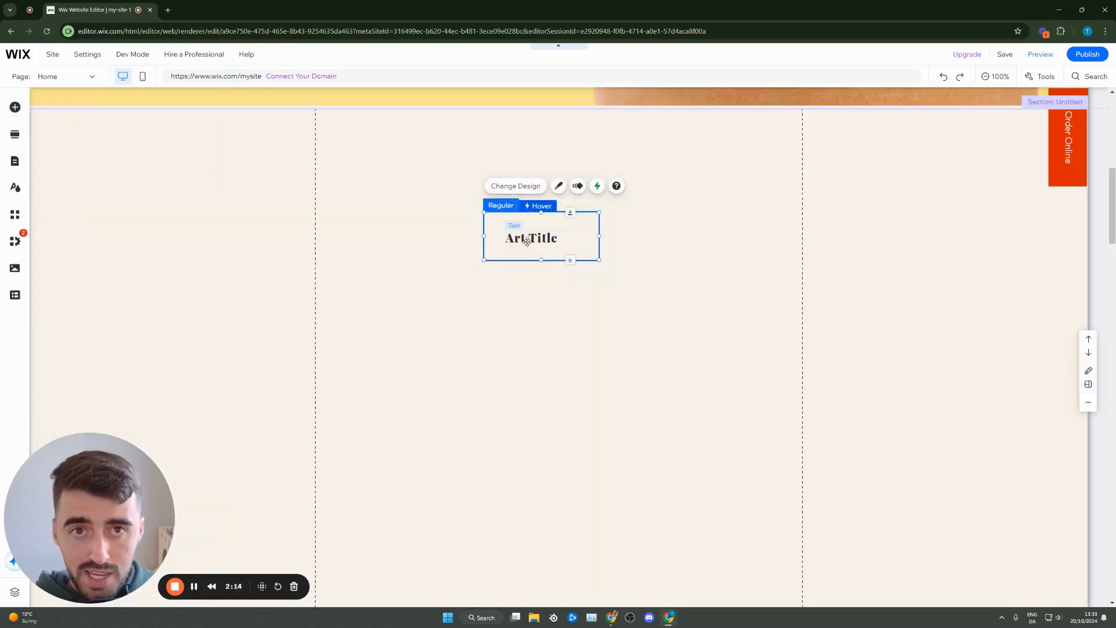
pyautogui.click(1040, 54)
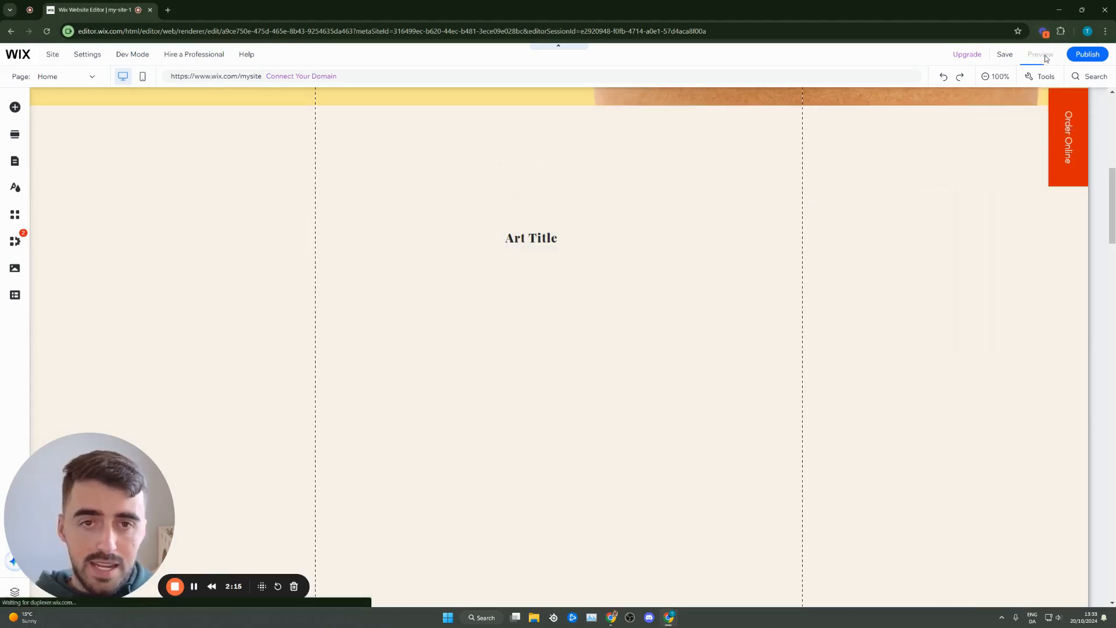
# Enter Preview mode to test the Art Title disappearing on hover.
pyautogui.click(1039, 54)
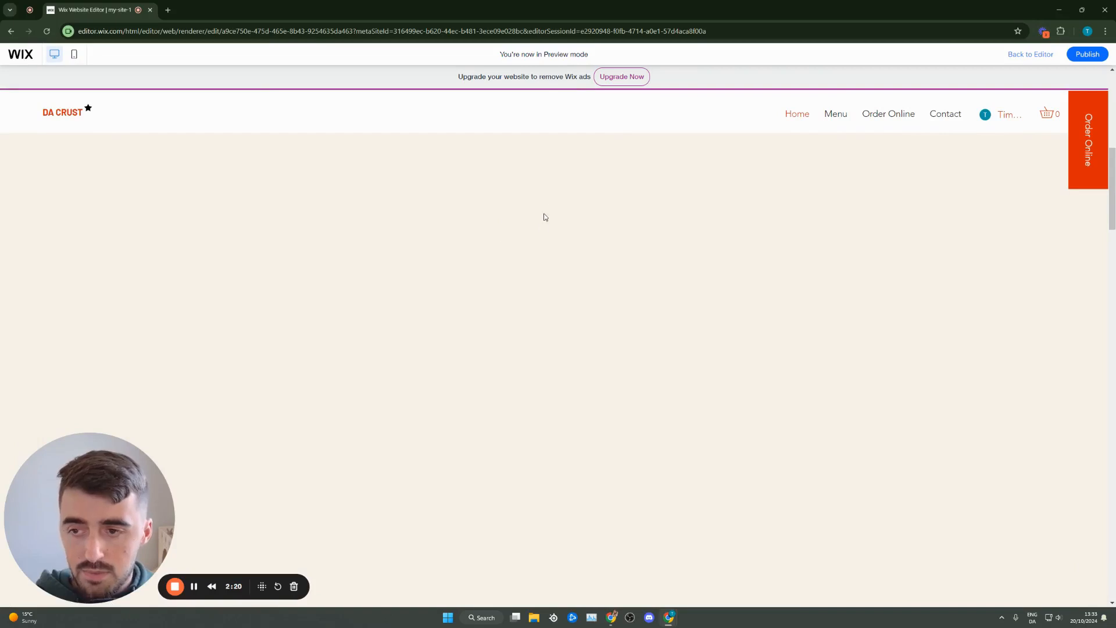
pyautogui.moveTo(555, 227)
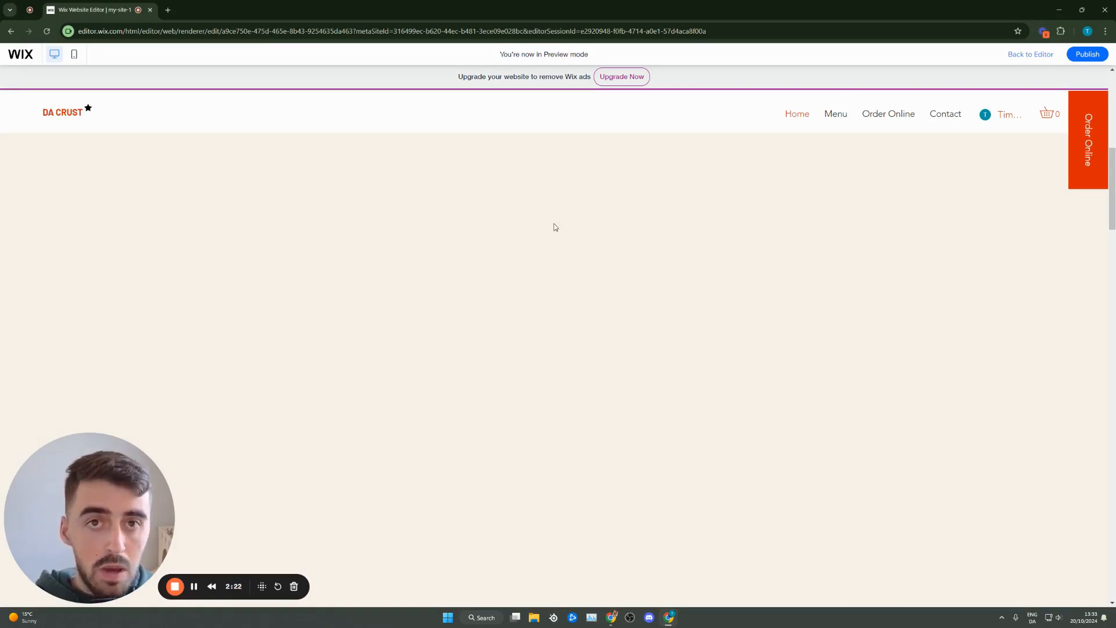
pyautogui.moveTo(548, 233)
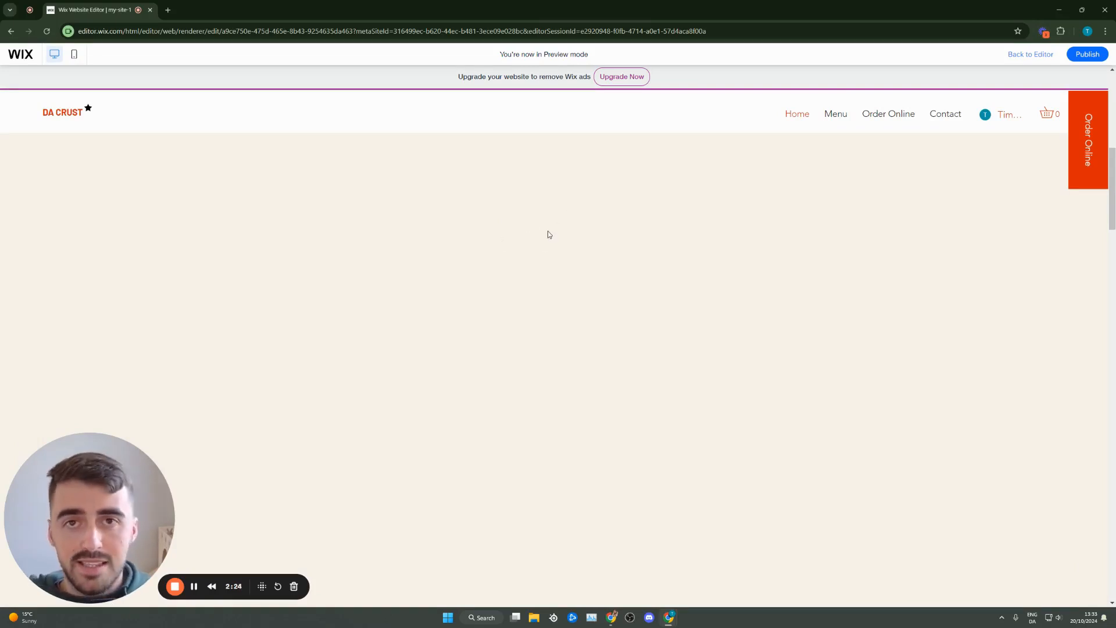